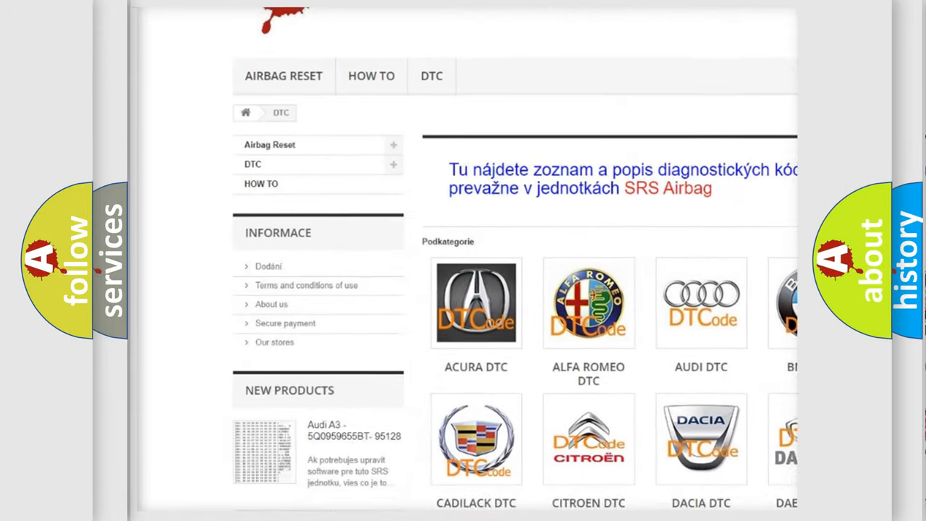
pyautogui.scroll(-3)
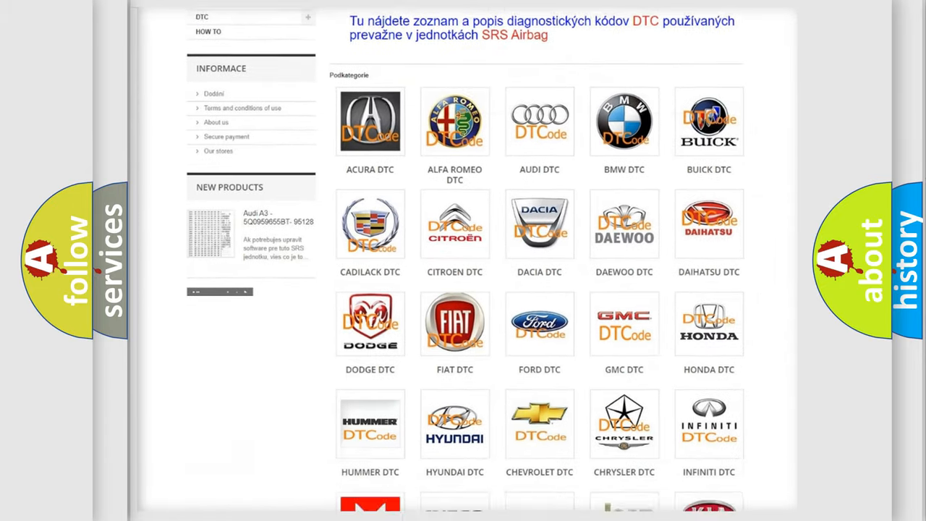
pyautogui.scroll(-3)
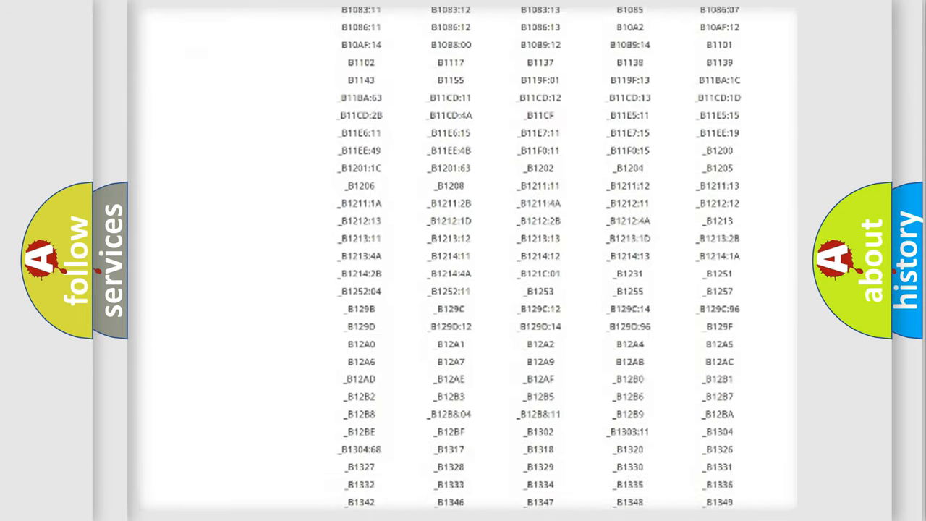
pyautogui.scroll(-3)
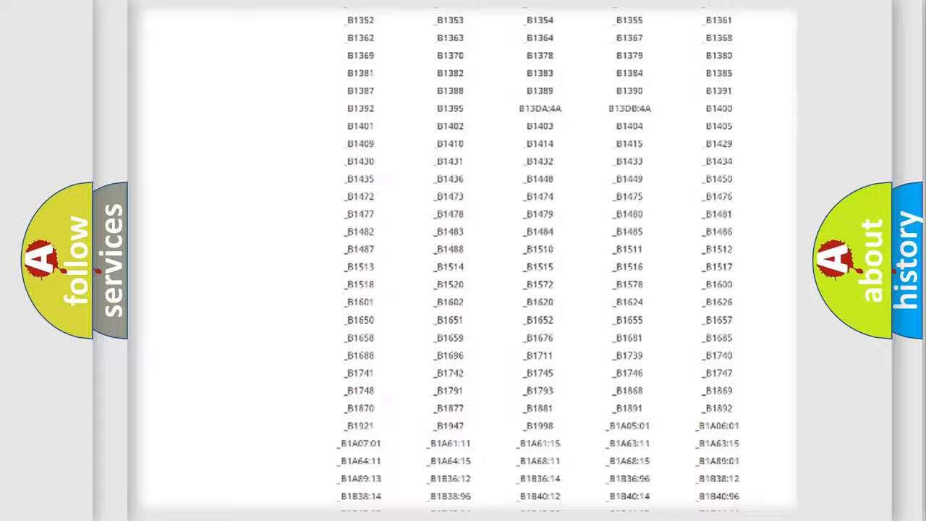